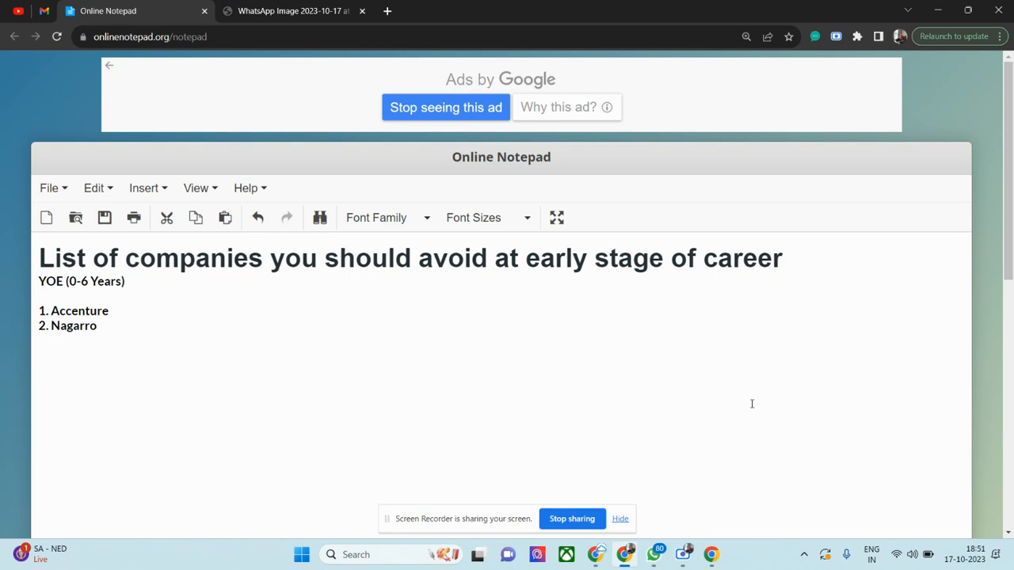
# Append ' PIP' after 'Accenture' so the first entry reads 'Accenture PIP'
pyautogui.click(38, 355)
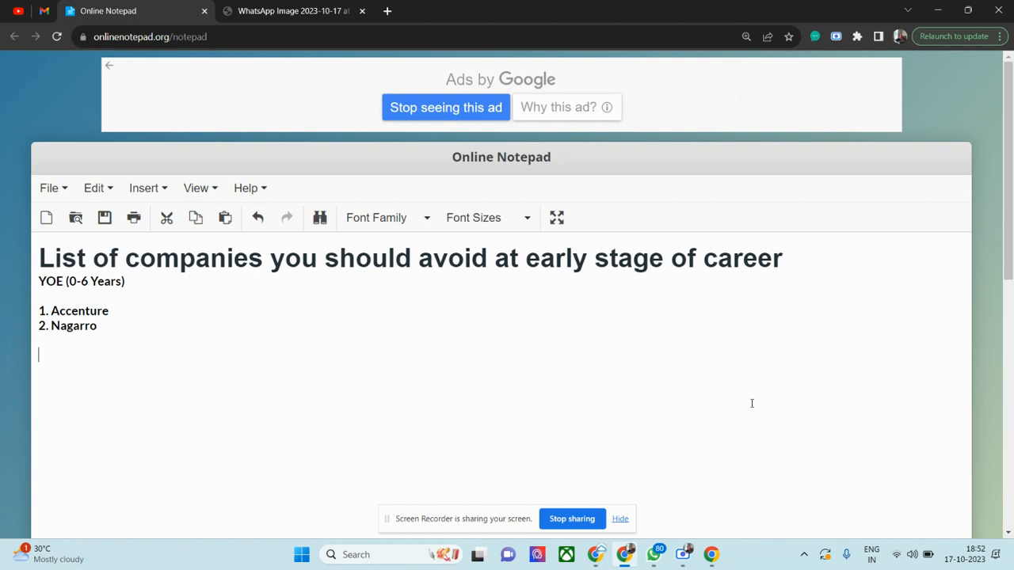
pyautogui.moveTo(238, 366)
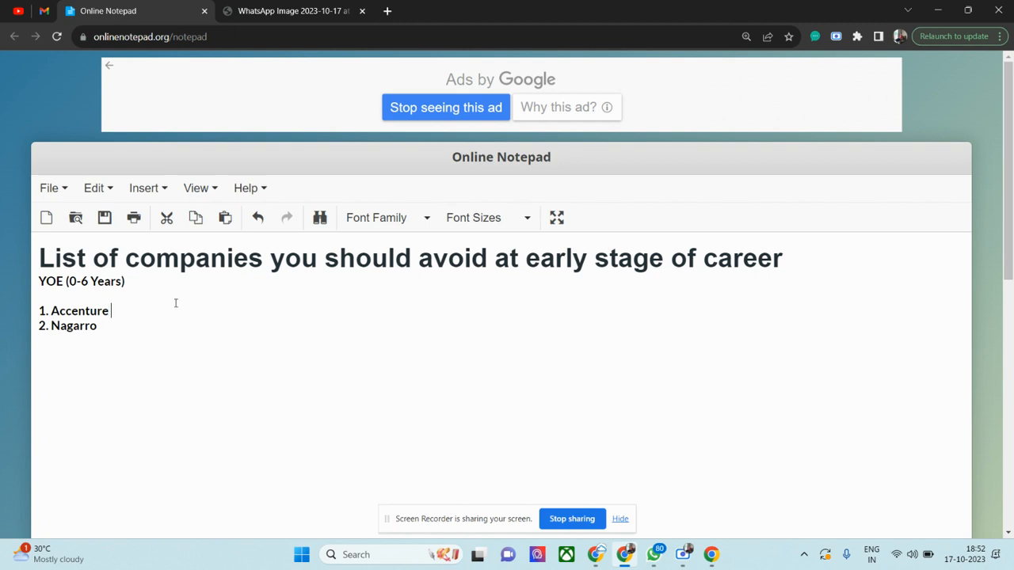
pyautogui.write('Pl')
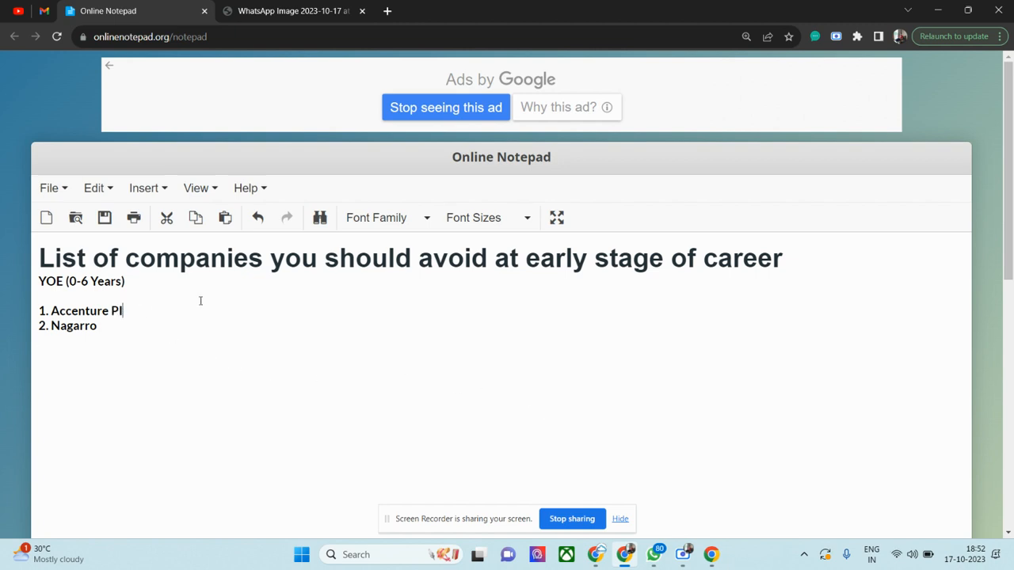
pyautogui.write('P')
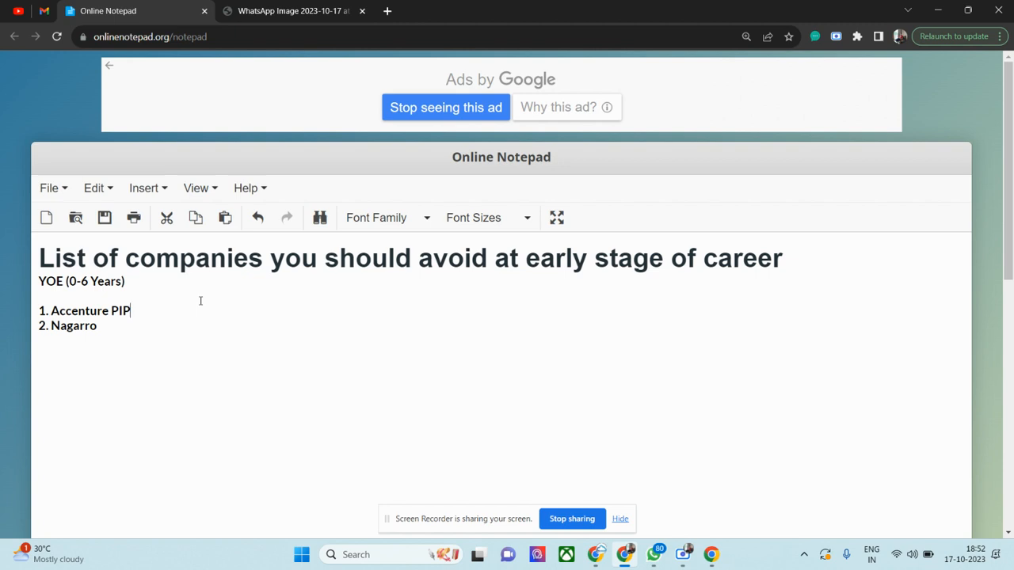
pyautogui.moveTo(220, 304)
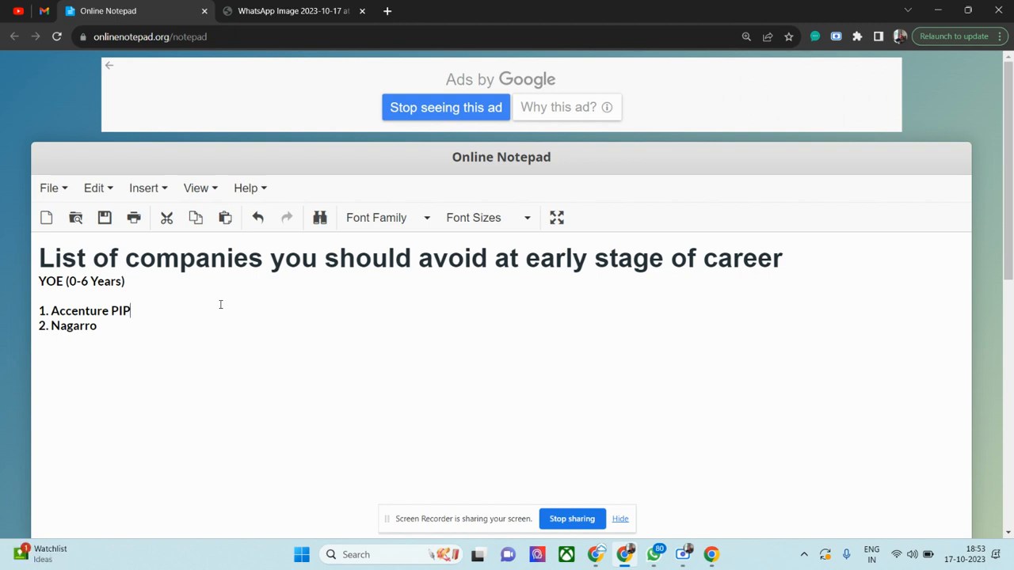
pyautogui.moveTo(136, 327)
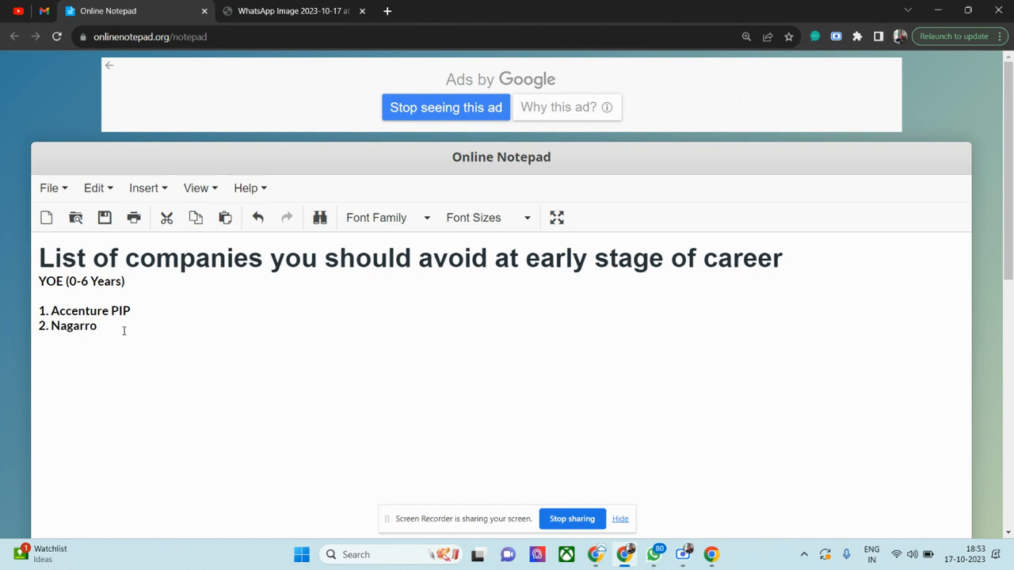
pyautogui.click(98, 327)
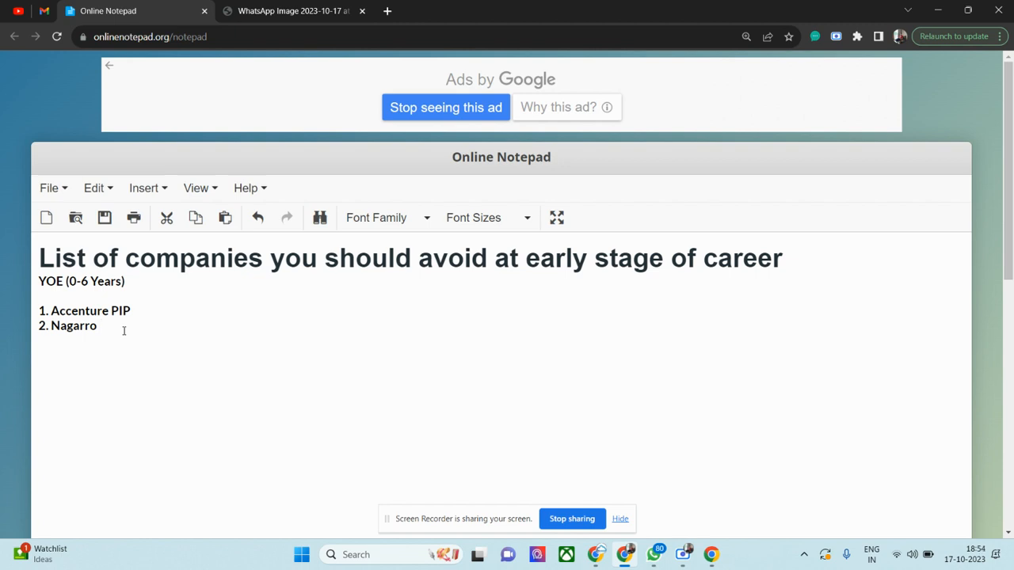
pyautogui.click(98, 326)
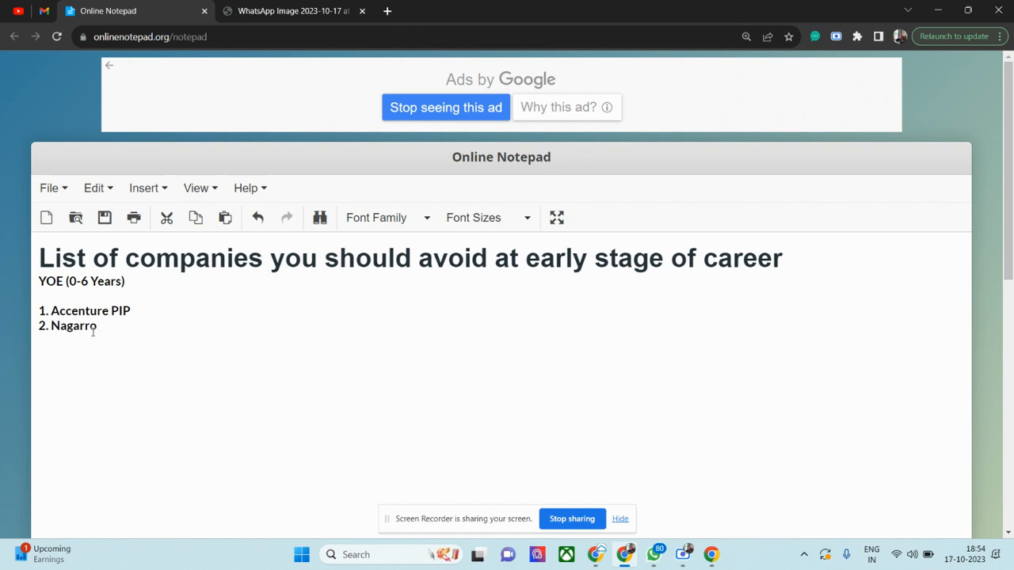
pyautogui.moveTo(122, 340)
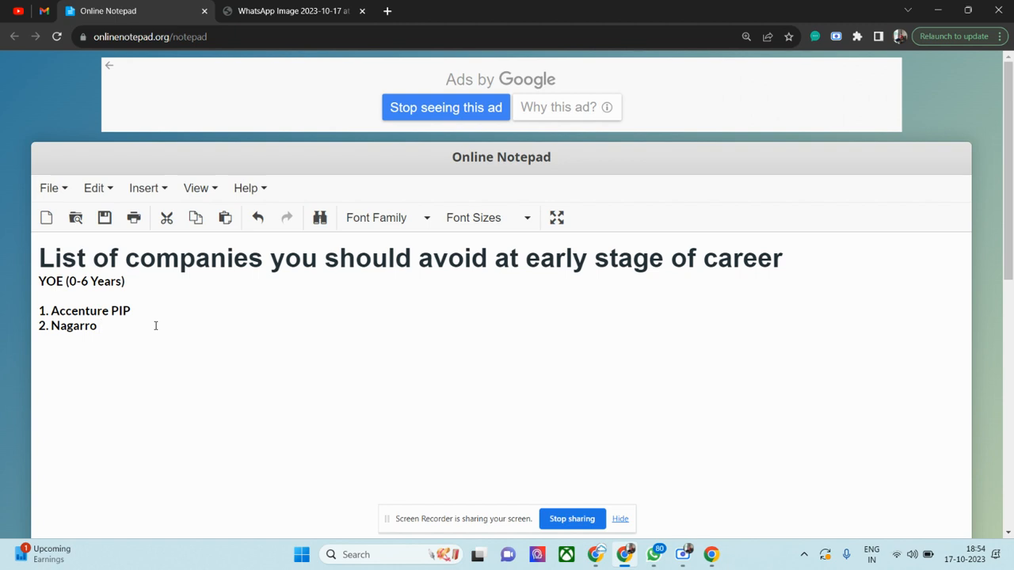
# Place the caret at the end of the '2. Nagarro' line
pyautogui.click(98, 327)
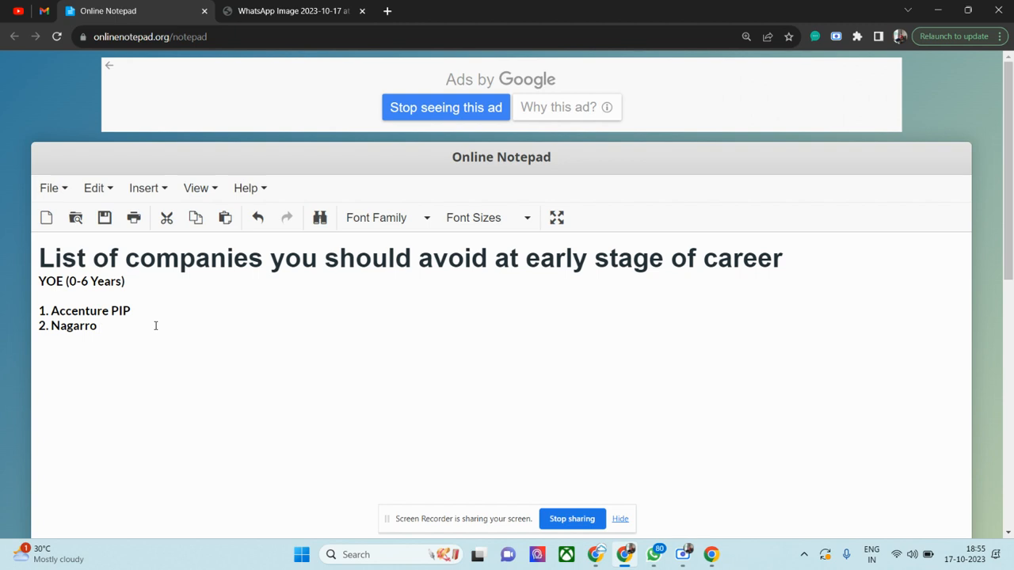
pyautogui.click(99, 326)
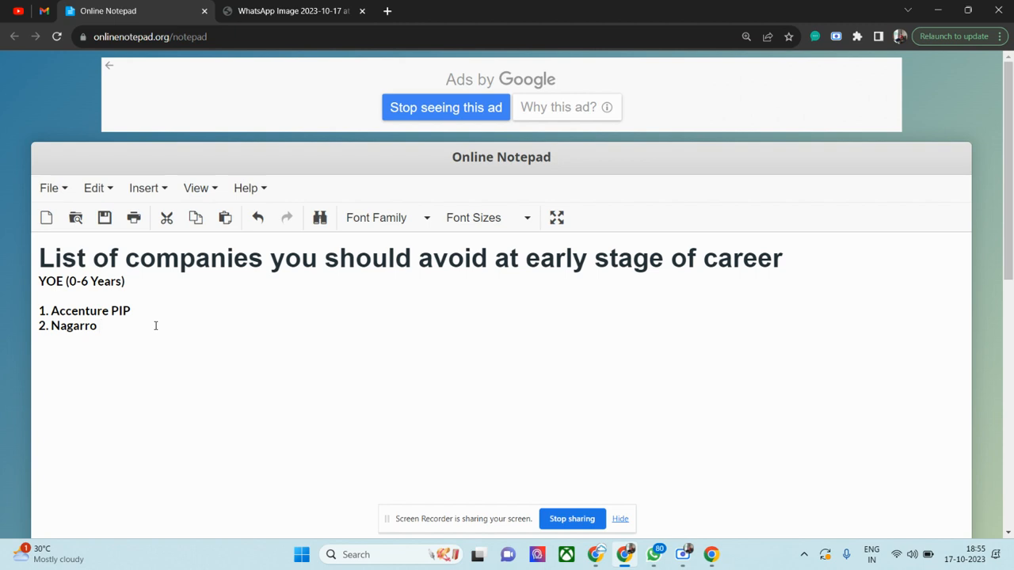
pyautogui.click(98, 327)
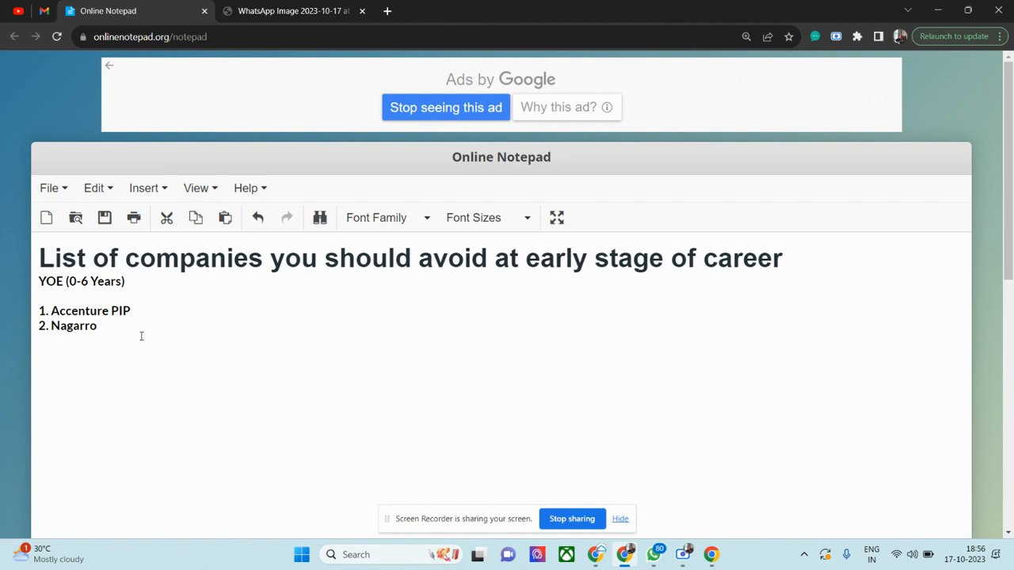
pyautogui.click(98, 326)
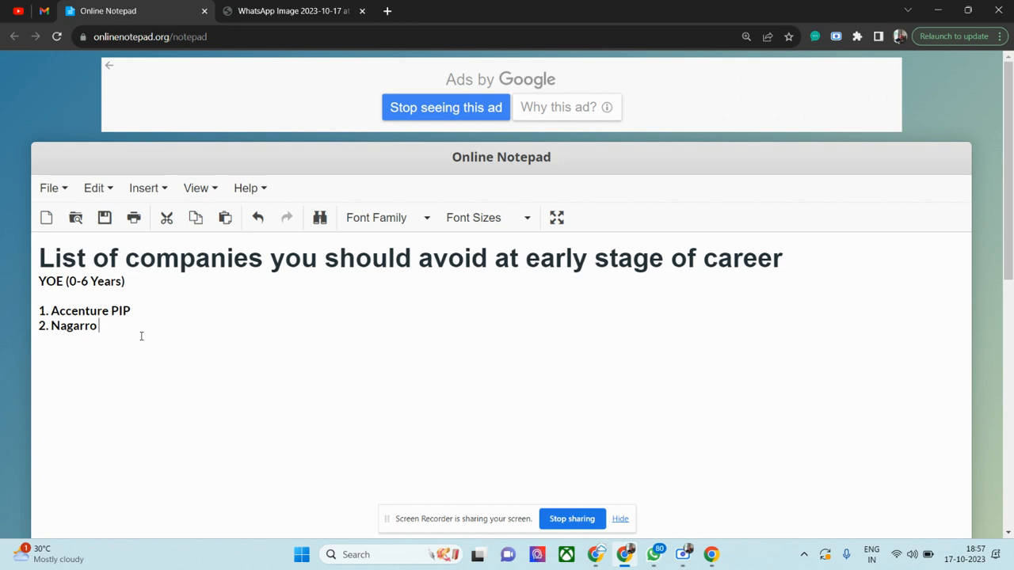
# Append 'Layoff' so the second entry reads 'Nagarro Layoff'
pyautogui.write('Layoff')
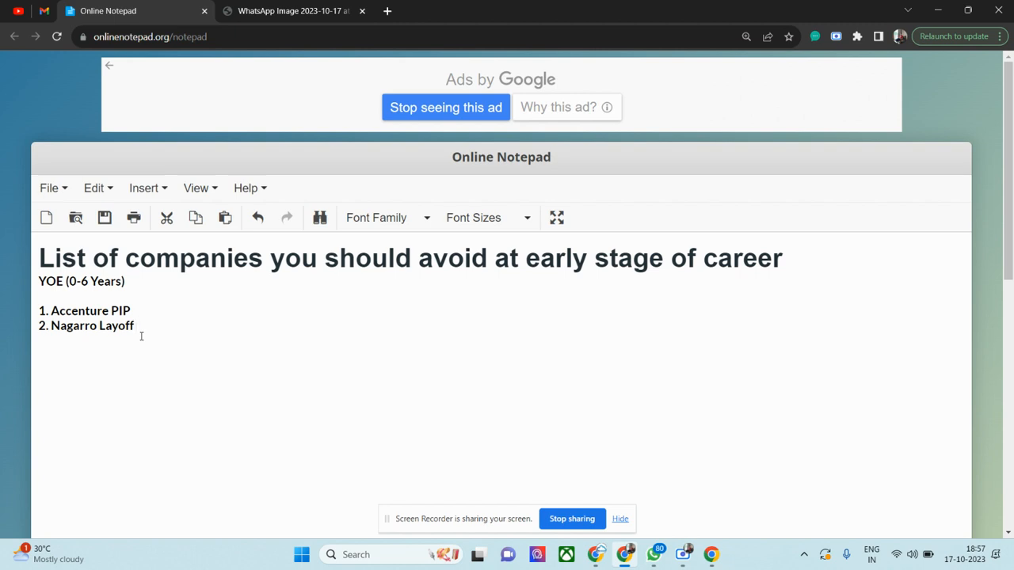
pyautogui.click(137, 326)
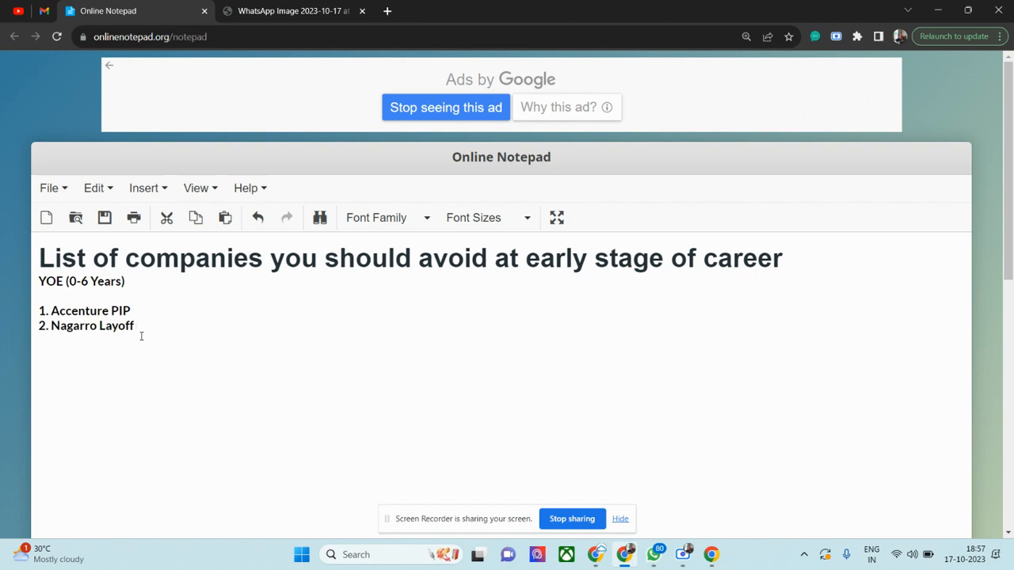
pyautogui.click(137, 326)
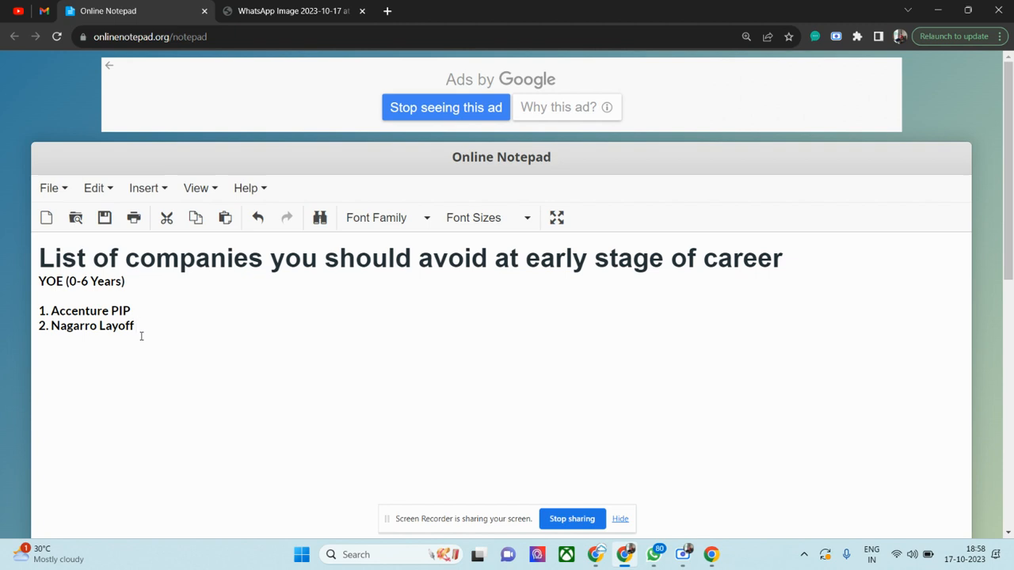
pyautogui.click(136, 327)
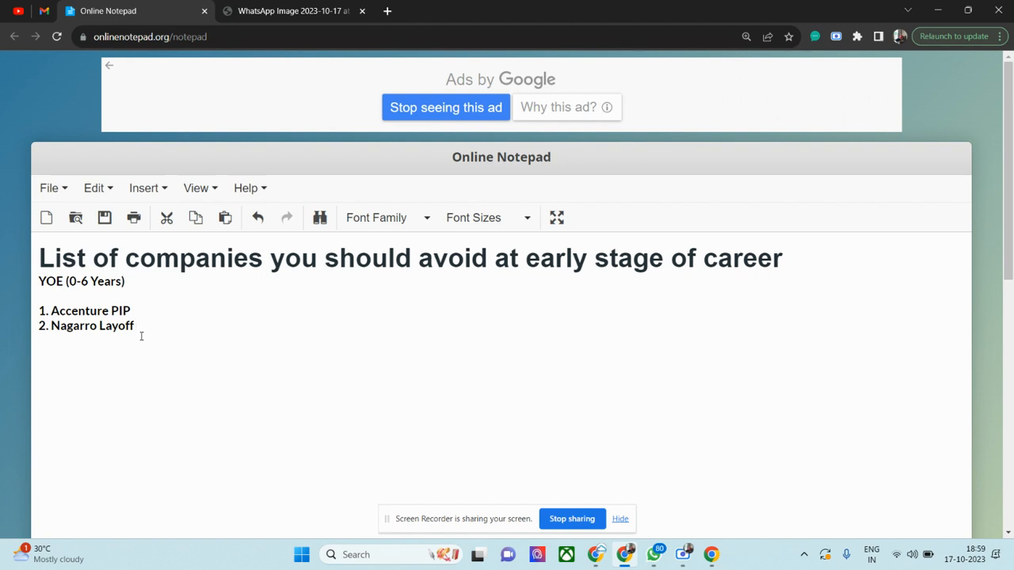
pyautogui.click(137, 327)
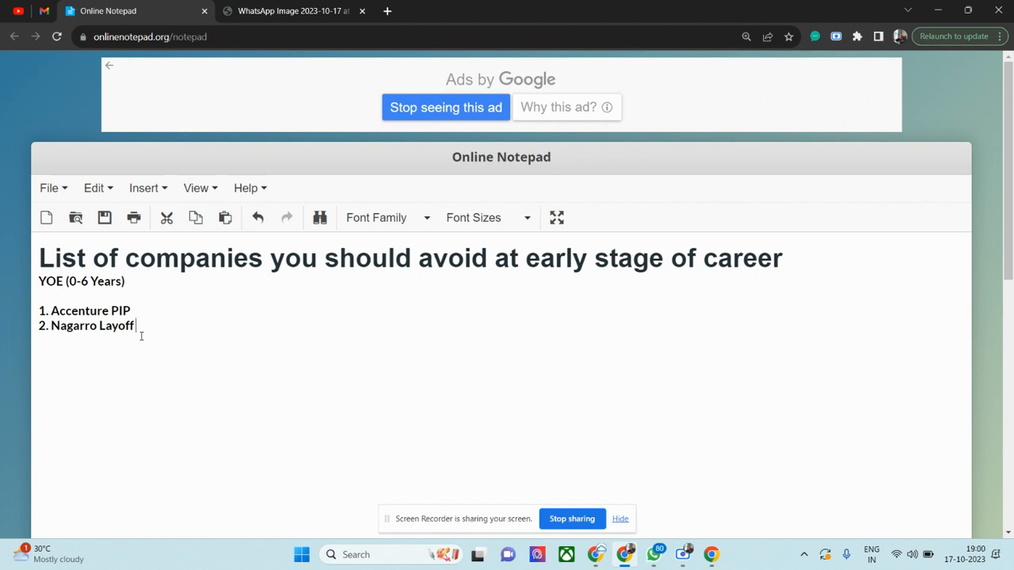
# Switch between the 'Got laid off' review screenshot tab and the notepad, ending on the screenshot
pyautogui.click(293, 10)
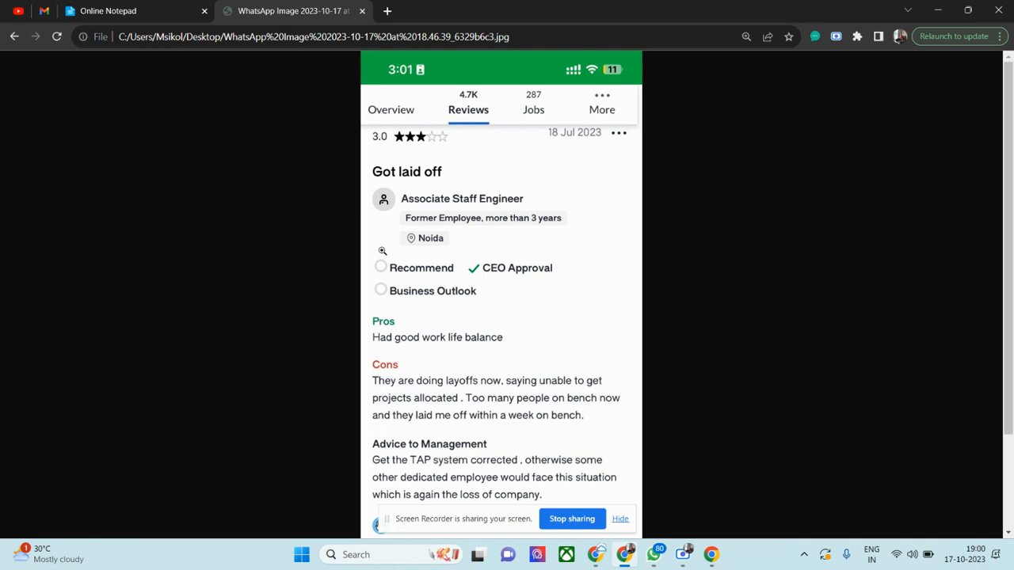
pyautogui.click(133, 9)
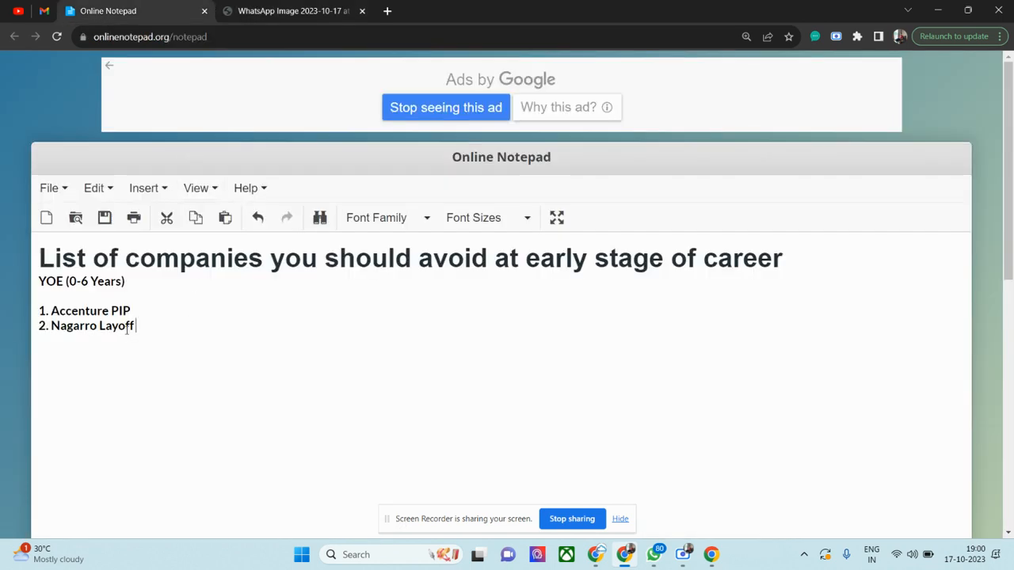
pyautogui.click(293, 10)
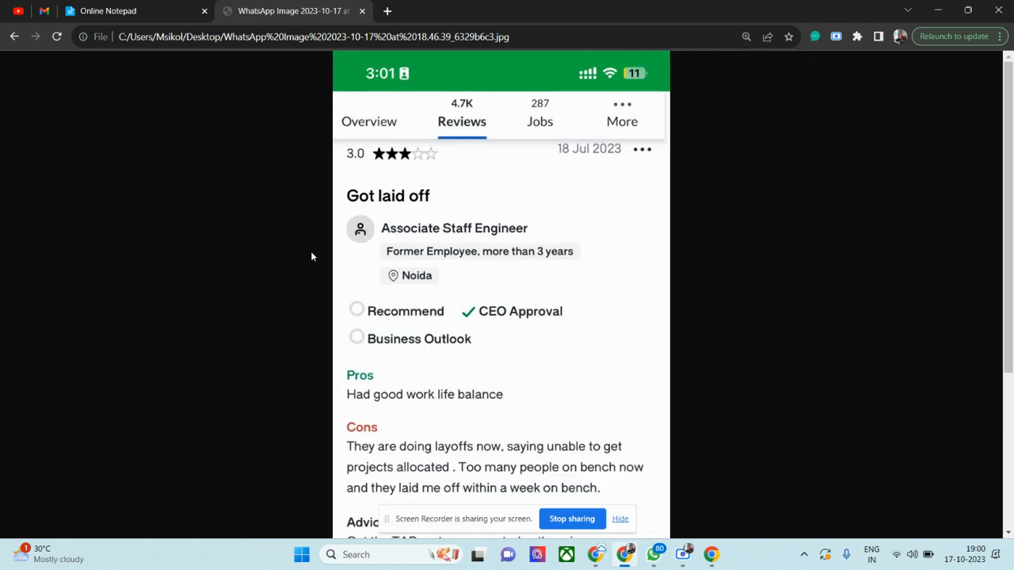
pyautogui.moveTo(320, 275)
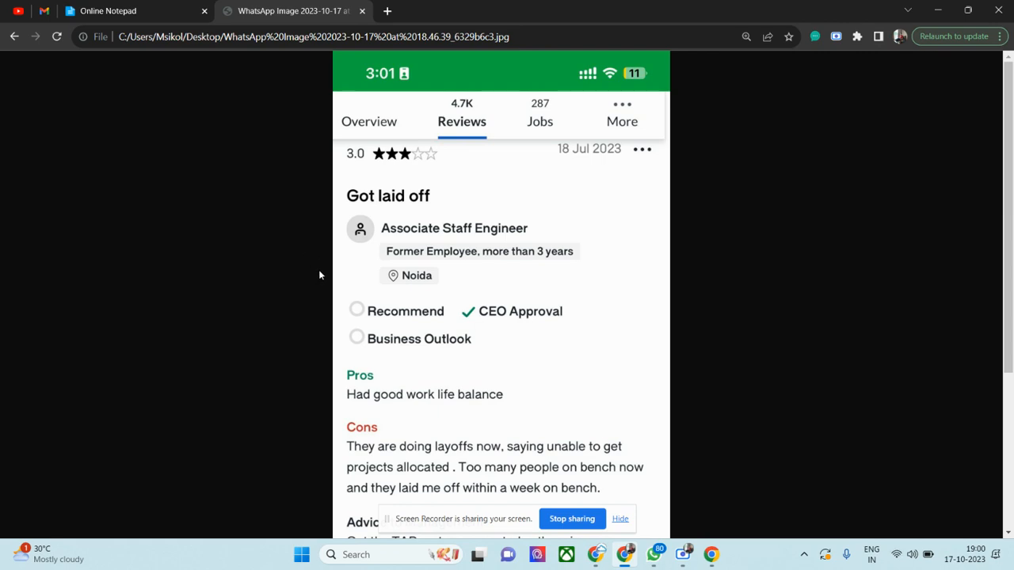